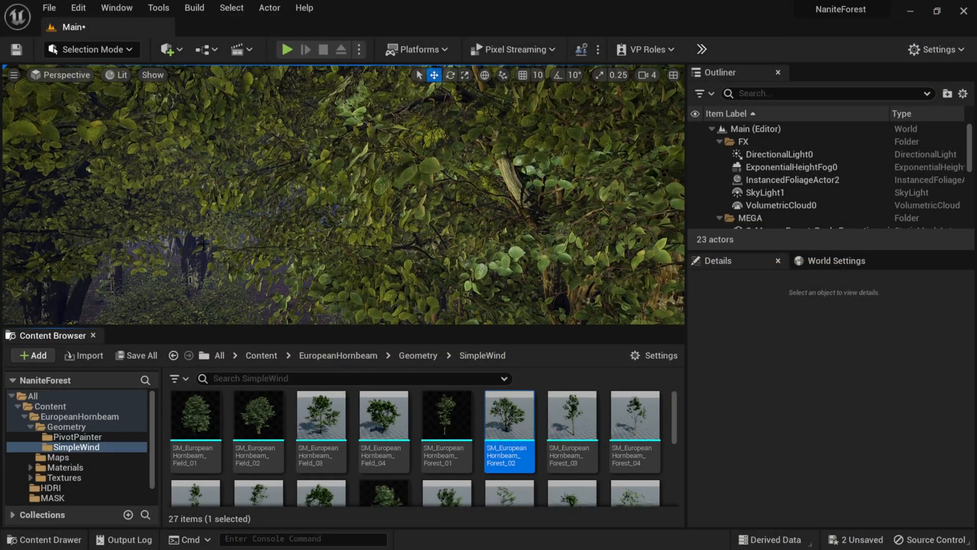
mouse_move(195, 416)
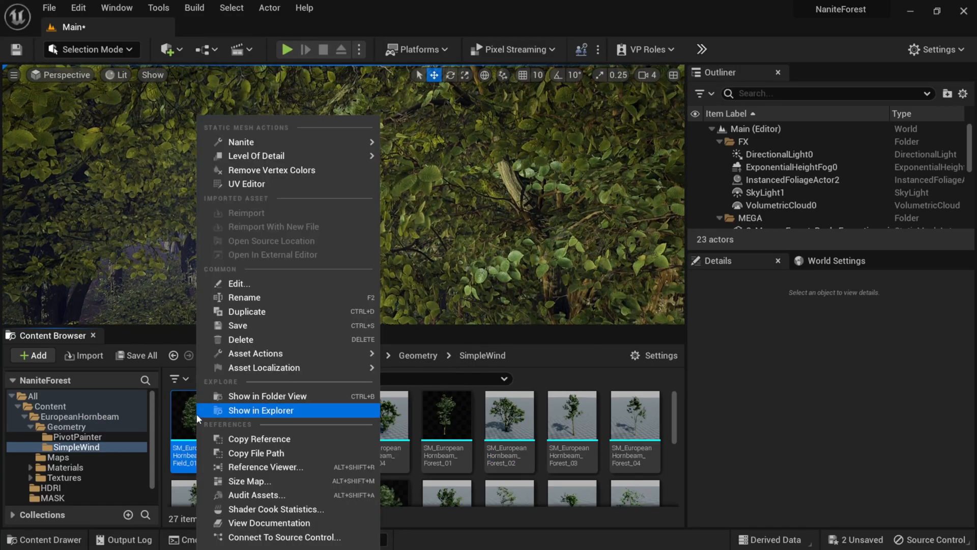
mouse_move(241, 142)
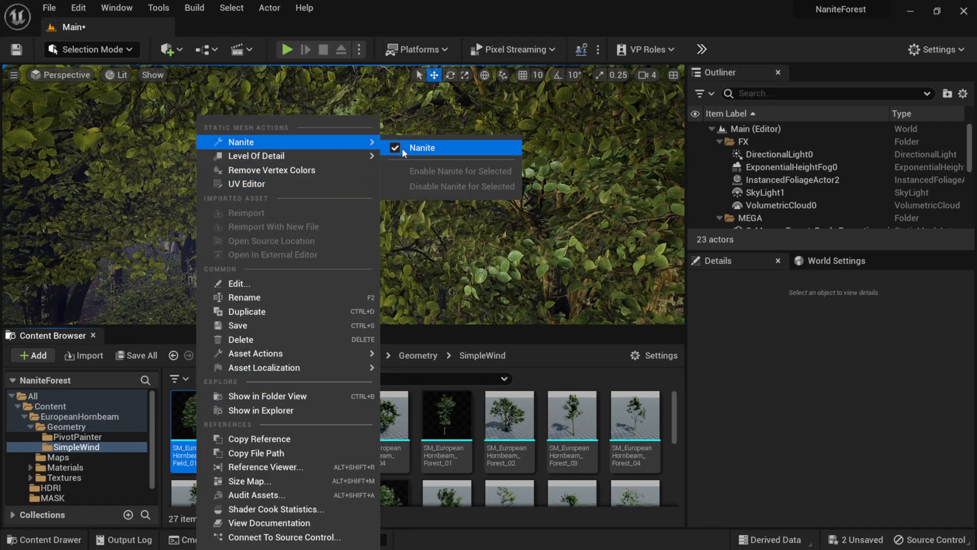
mouse_move(422, 148)
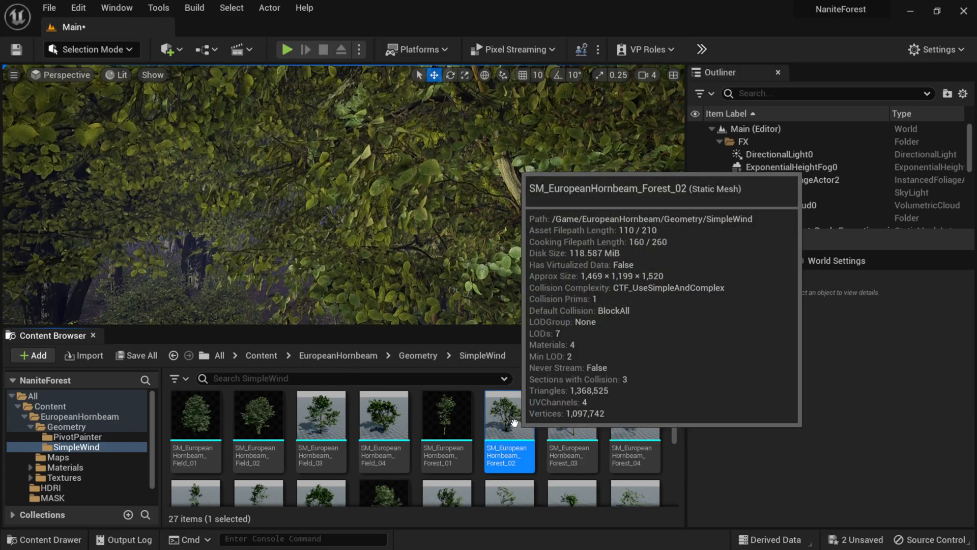
Step: Open SM_EuropeanHornbeam_Field_03 in the Static Mesh Editor, scrolled to Nanite Settings
right_click(509, 414)
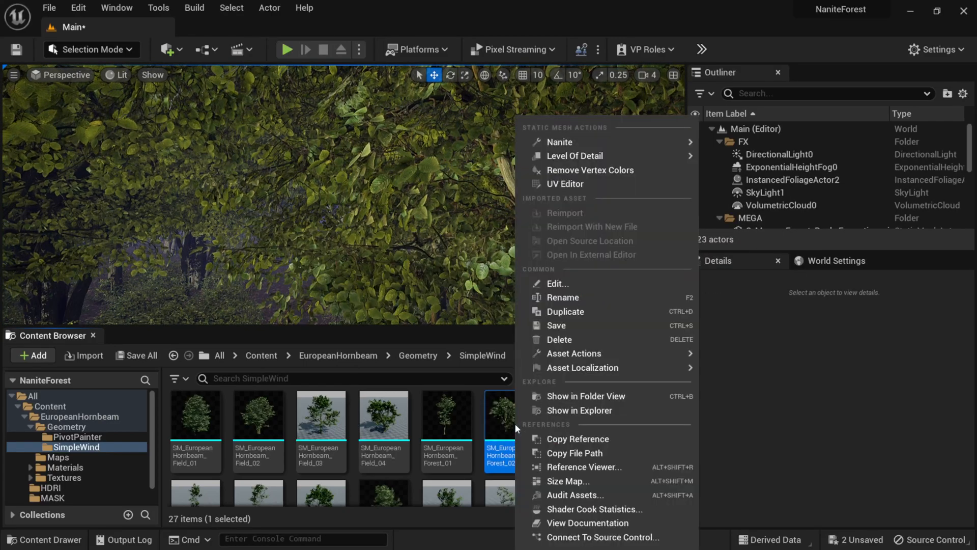
mouse_move(560, 141)
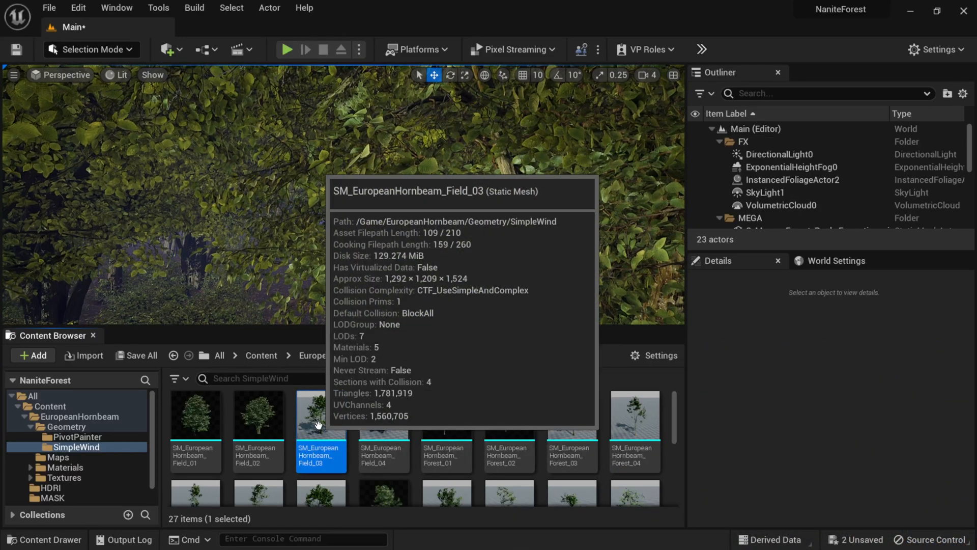
double_click(321, 414)
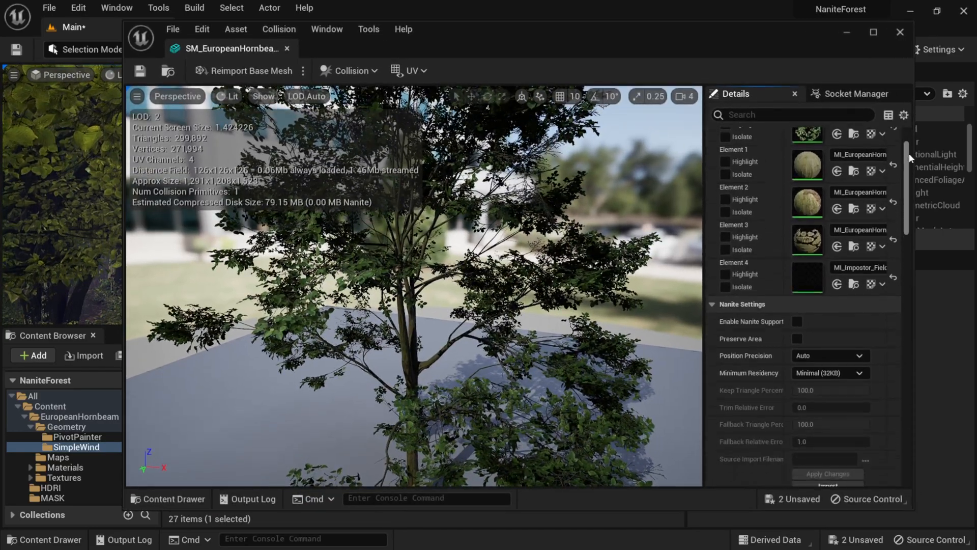
scroll("down", 3)
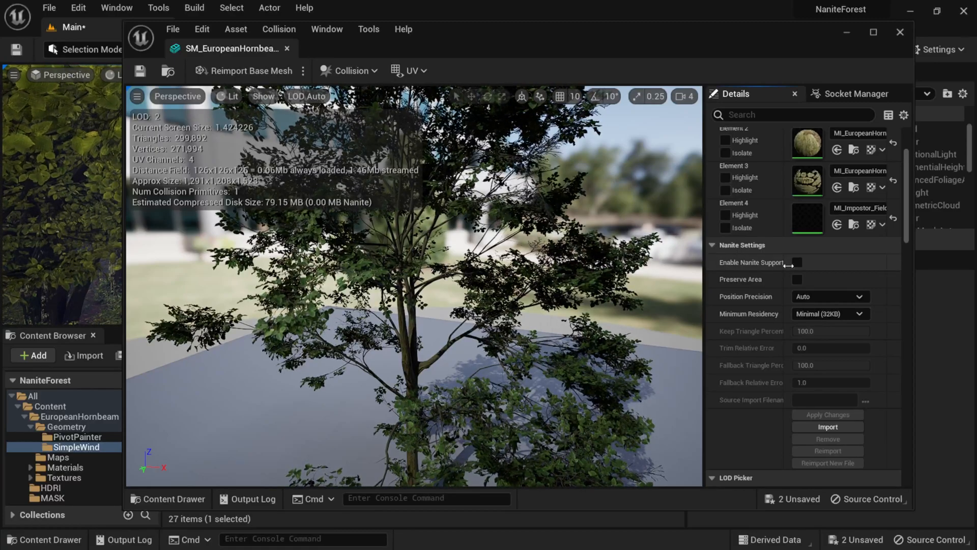
Step: Enable Nanite Support and Preserve Area on Field_03, then save the mesh
left_click(796, 261)
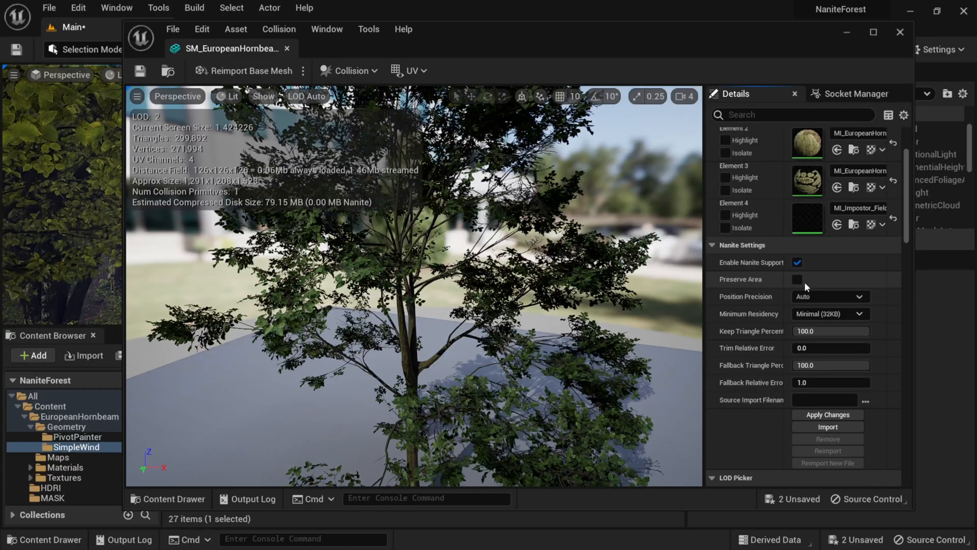
left_click(797, 279)
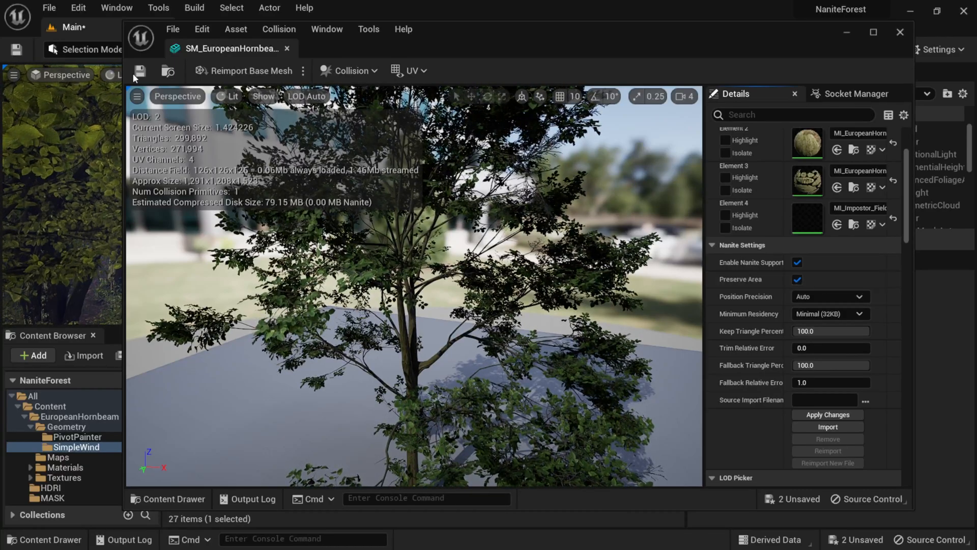
left_click(139, 70)
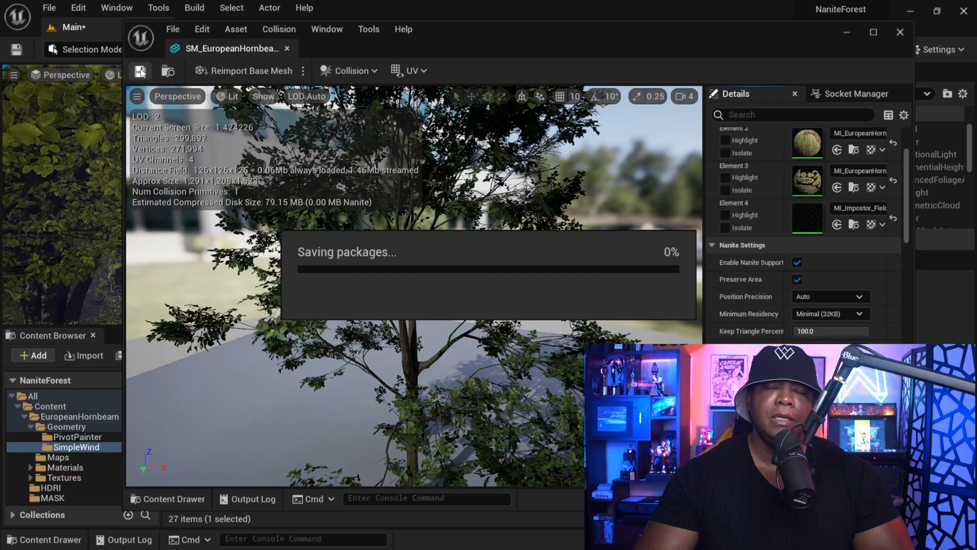